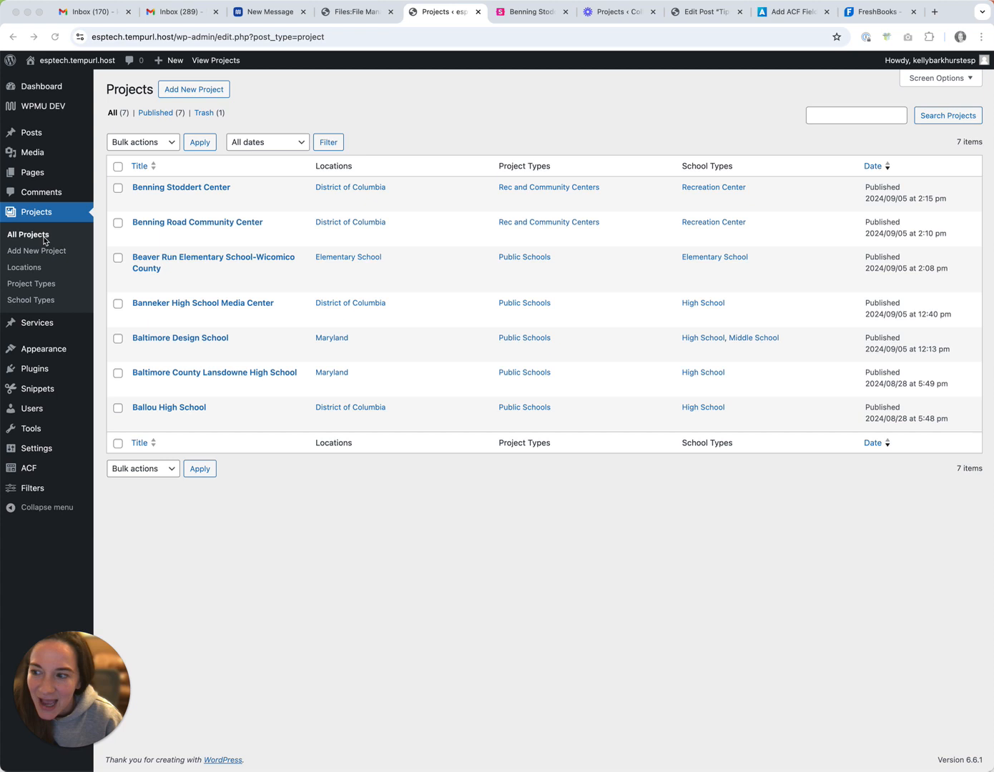
pyautogui.moveTo(37, 241)
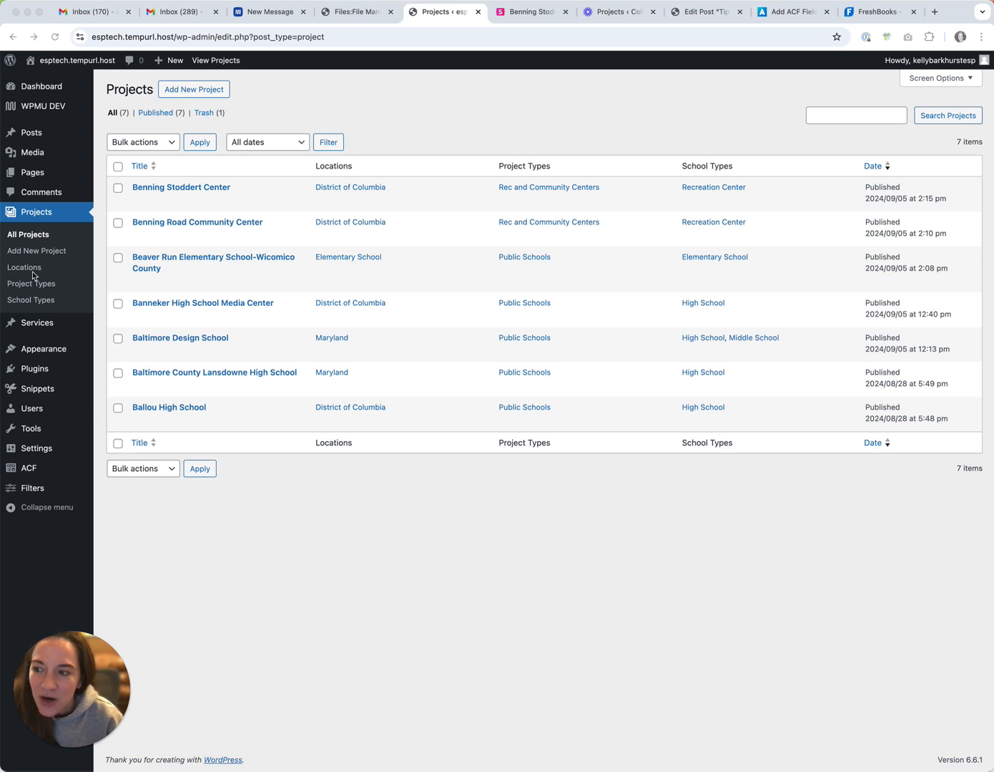
pyautogui.moveTo(30, 292)
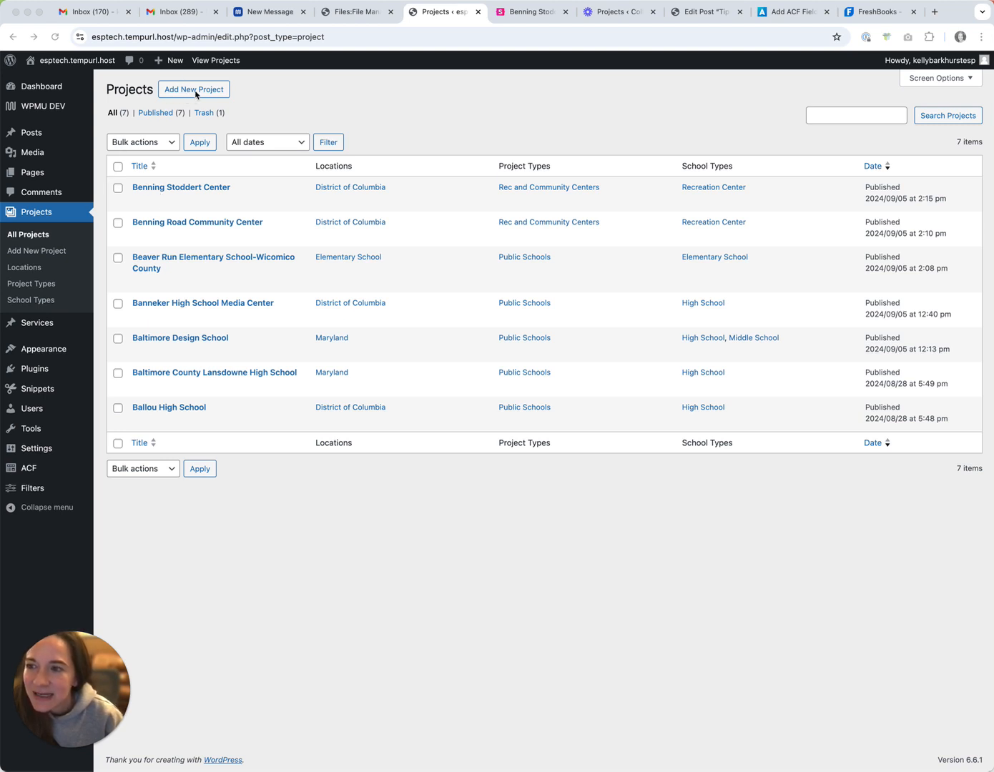
# Create and publish 'Test Project' with Elementary School as its school type.
pyautogui.click(193, 89)
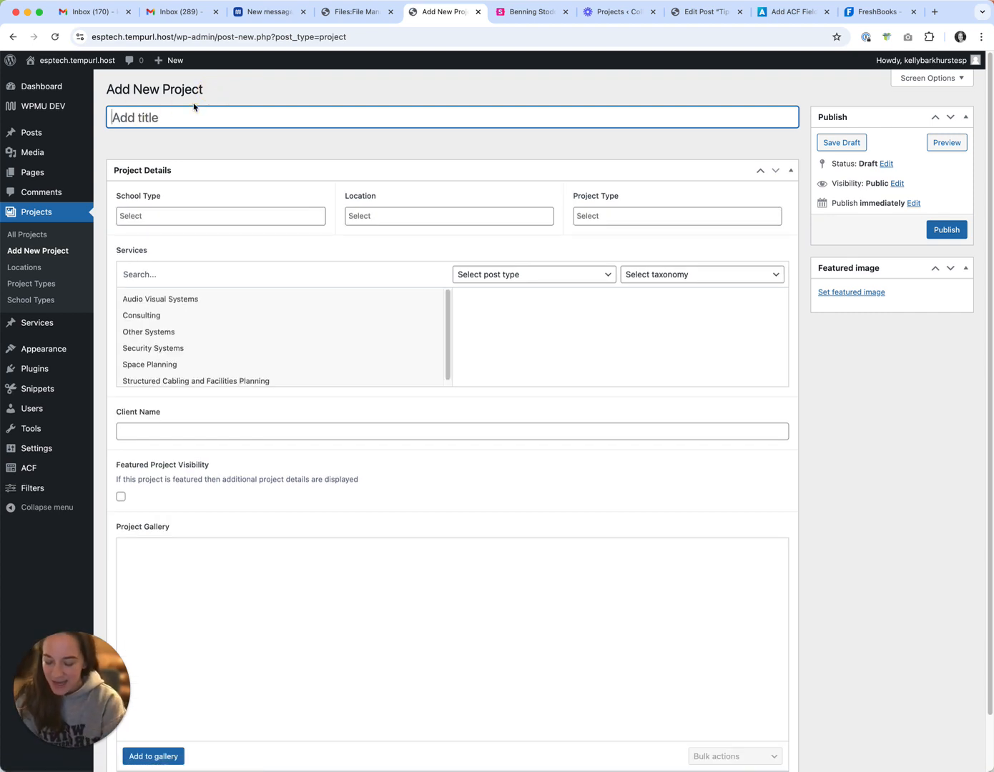
pyautogui.write('Test Project')
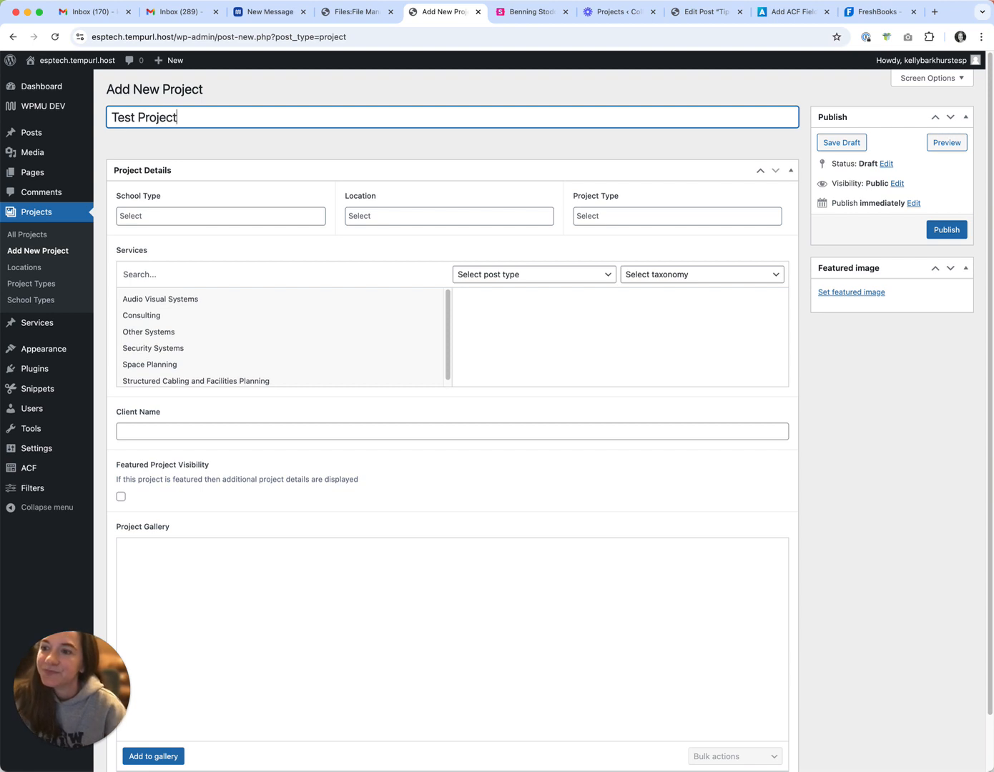
pyautogui.click(221, 216)
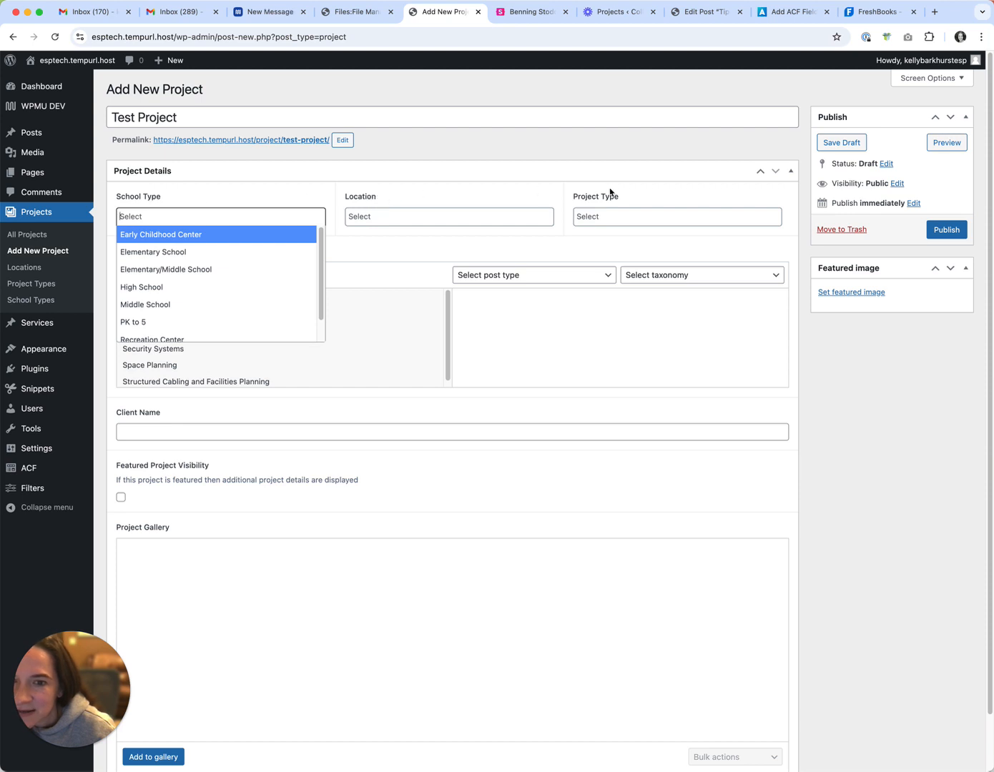
pyautogui.click(152, 252)
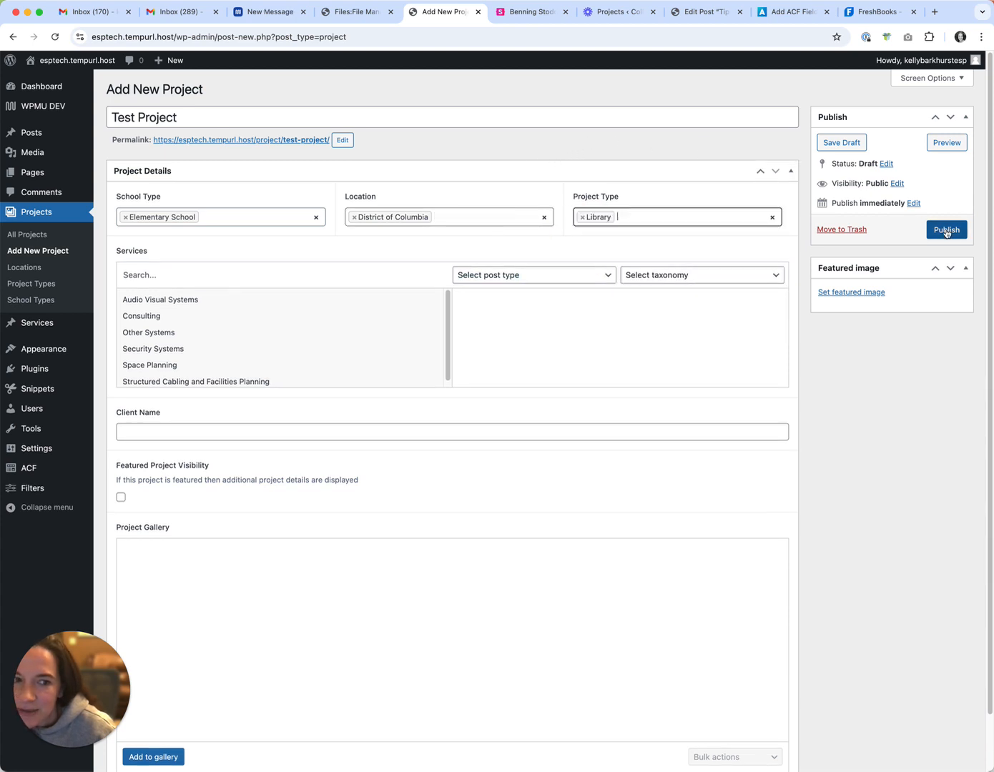
pyautogui.click(947, 229)
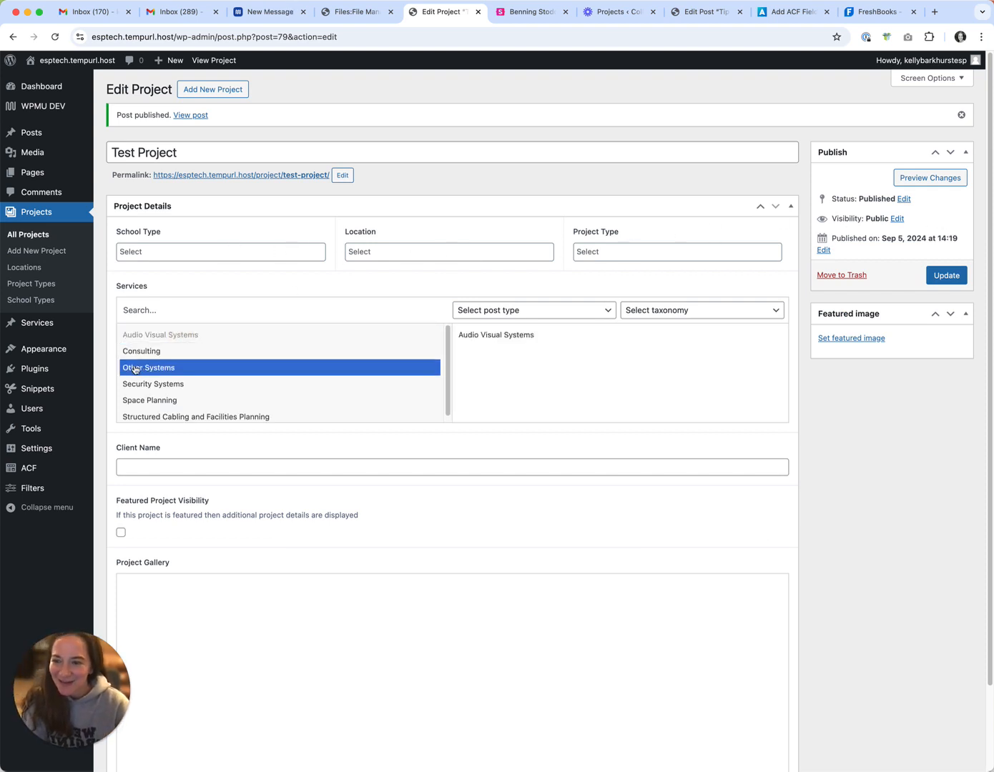
# Add Other Systems to services, enter a placeholder client name, leaving Featured Project Visibility off.
pyautogui.click(149, 368)
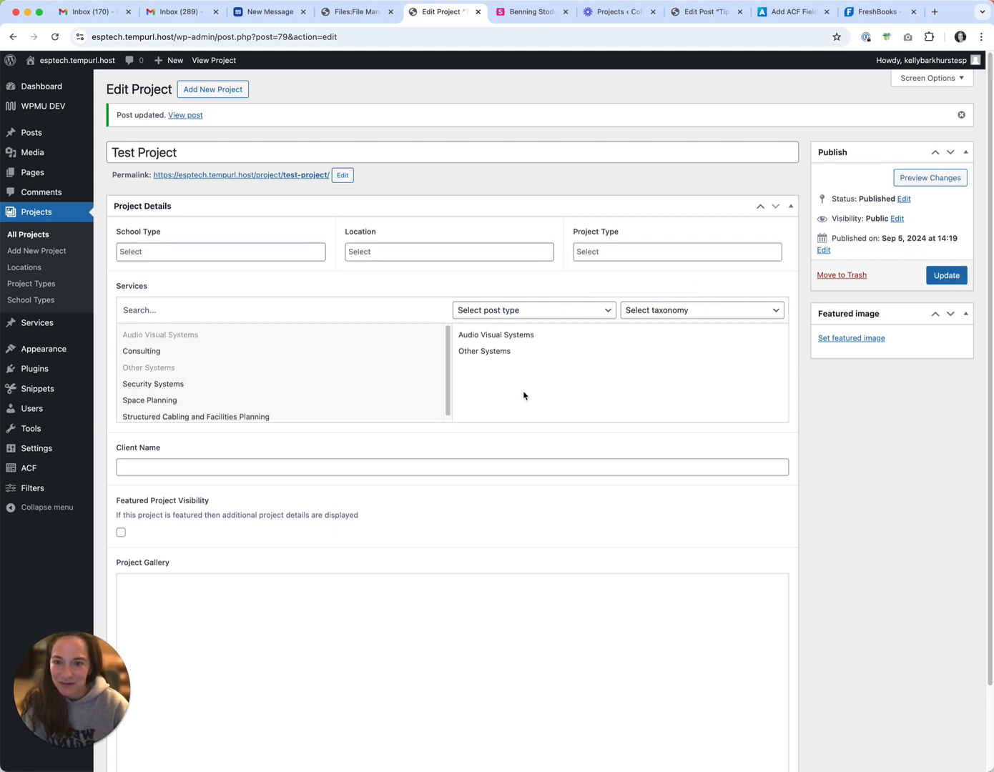
pyautogui.write('af')
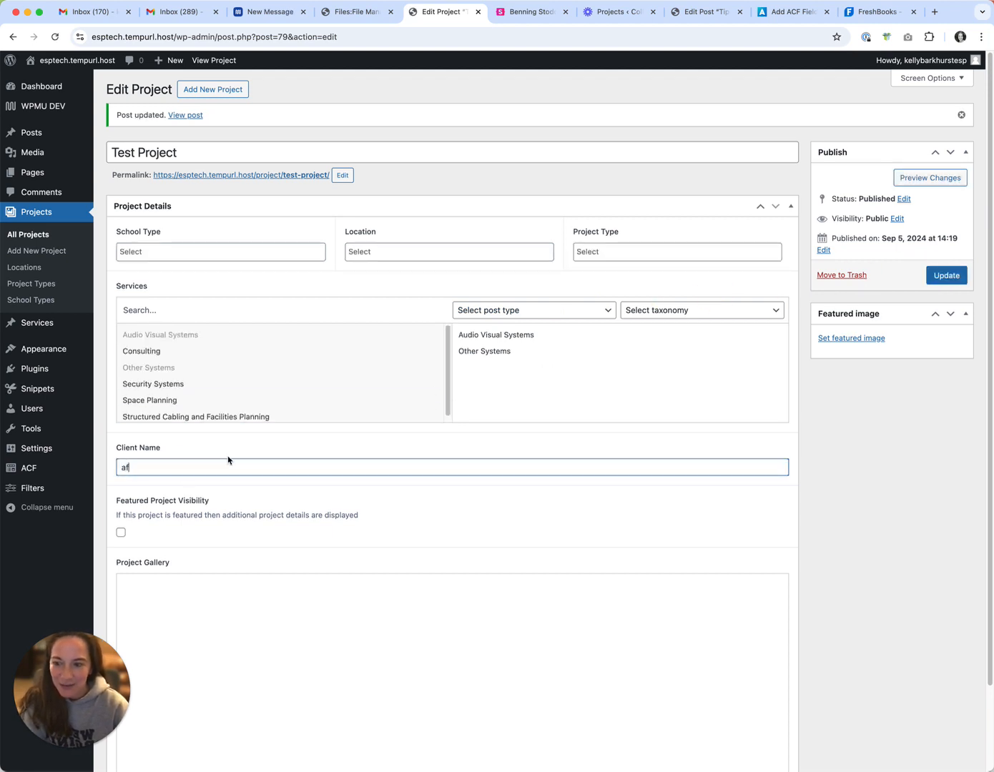
pyautogui.click(120, 535)
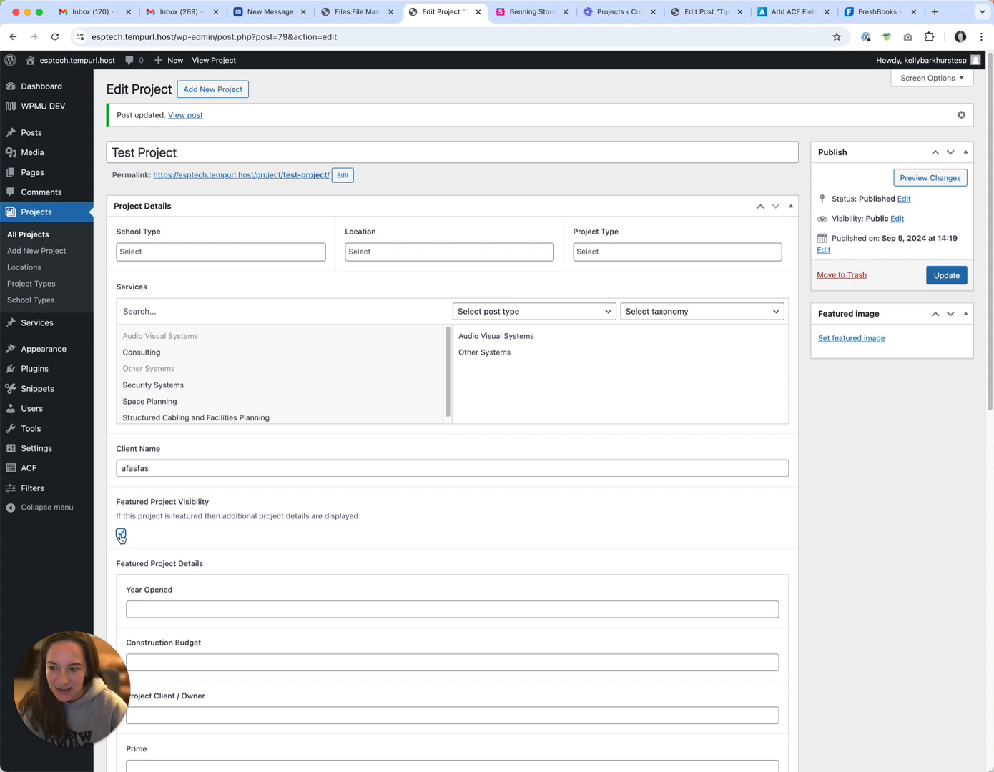
pyautogui.click(120, 534)
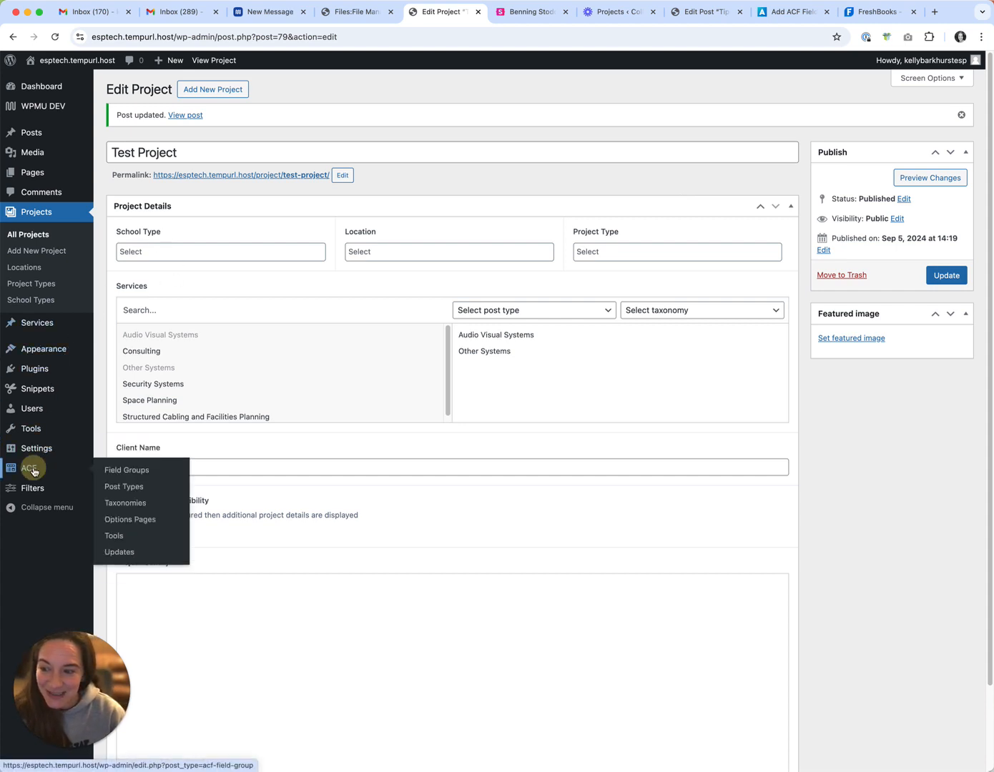
# Reach the School Type field's settings inside the Project Details field group.
pyautogui.click(126, 469)
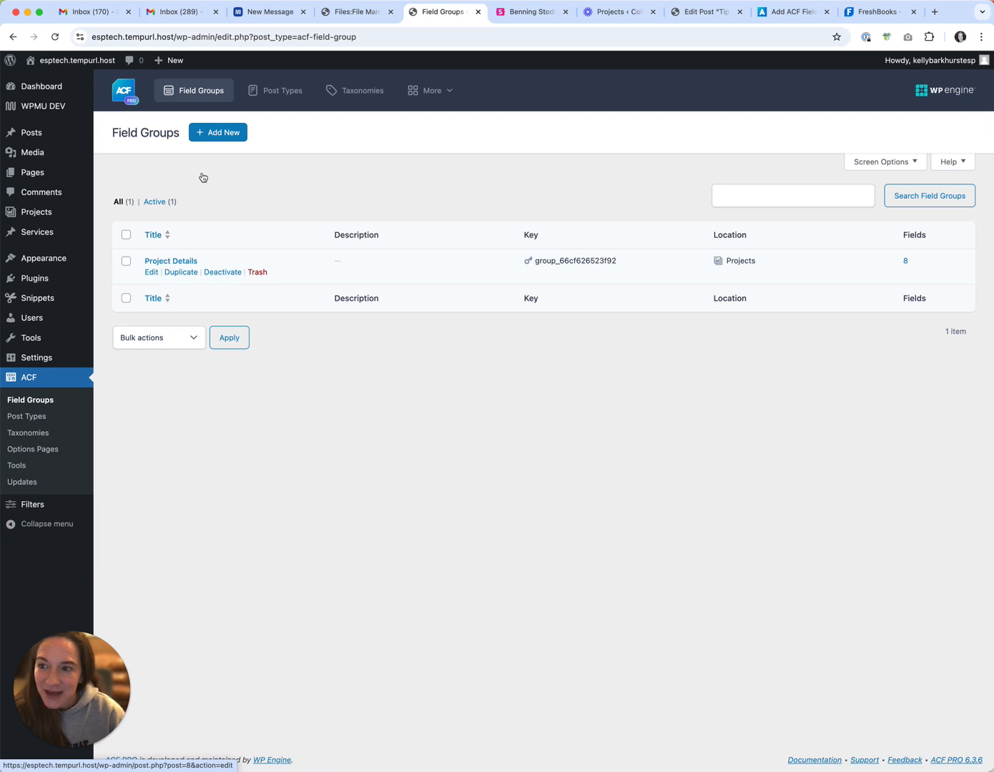
pyautogui.click(170, 260)
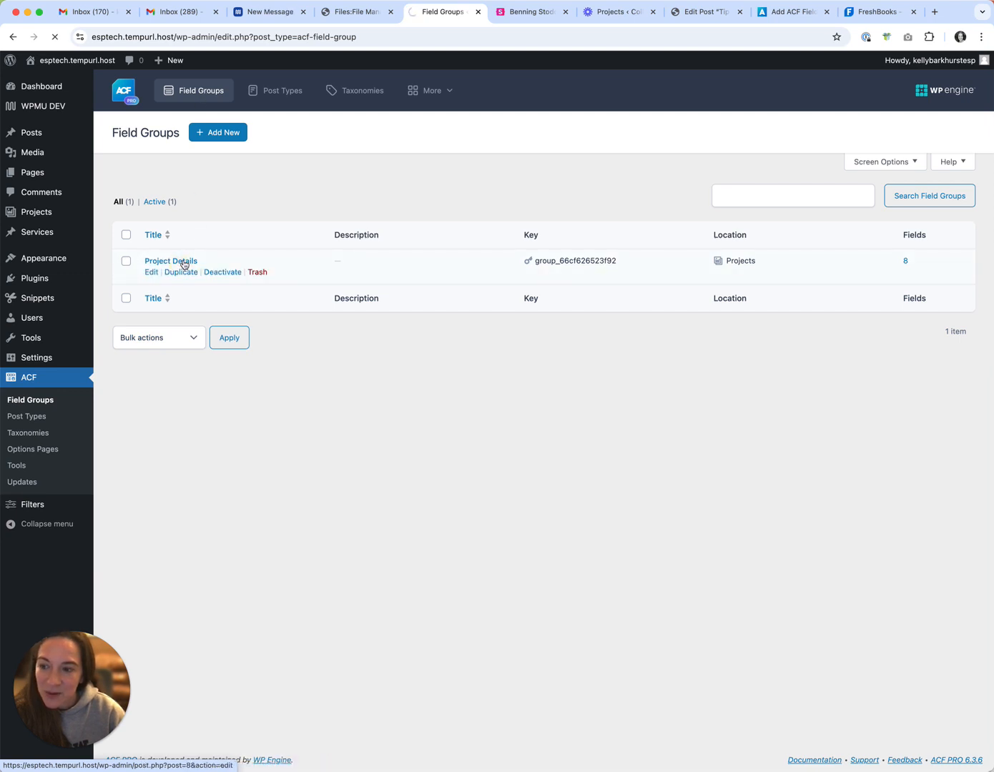
pyautogui.click(170, 260)
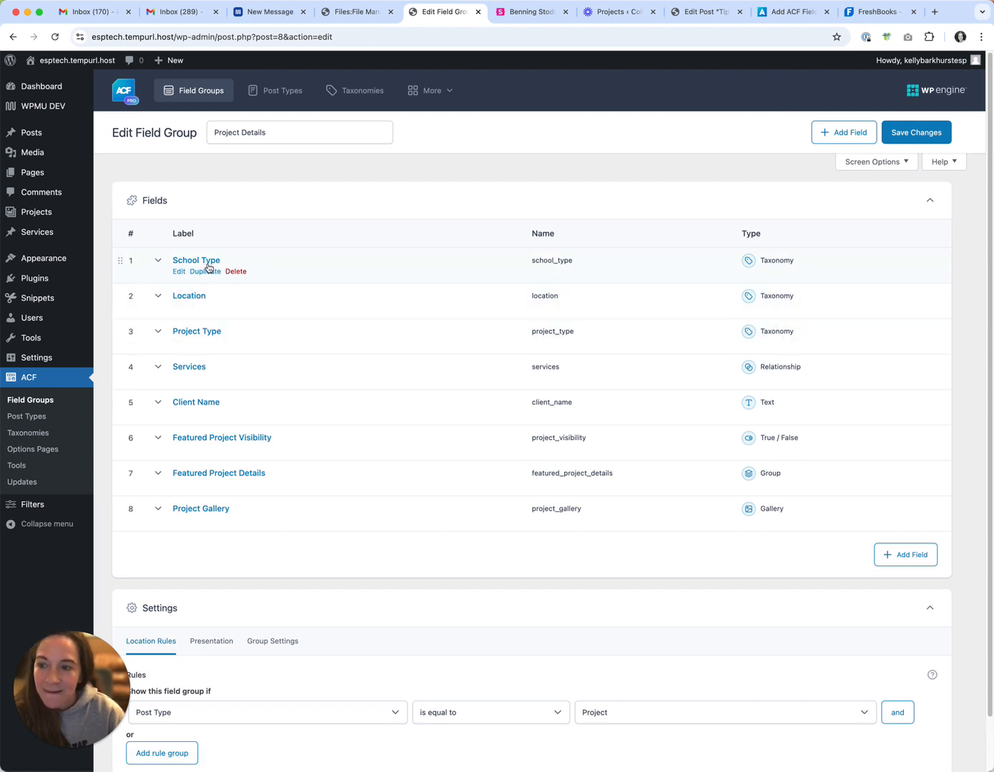
pyautogui.click(196, 260)
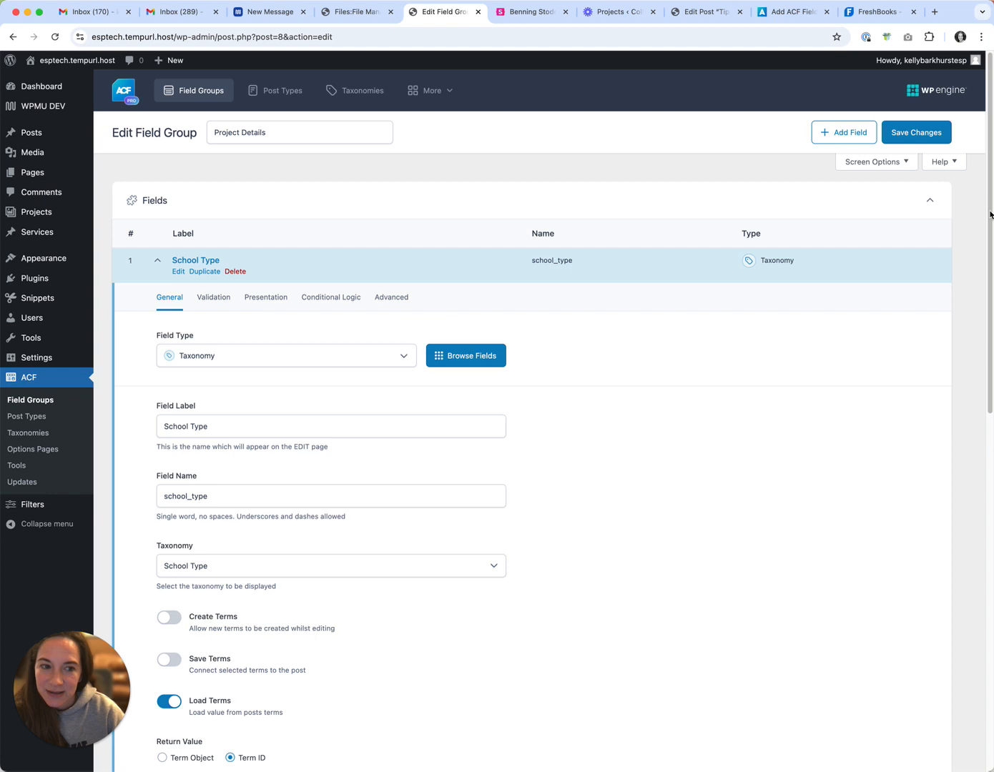
# Enable Save Terms on School Type and save the field group.
pyautogui.scroll(-3)
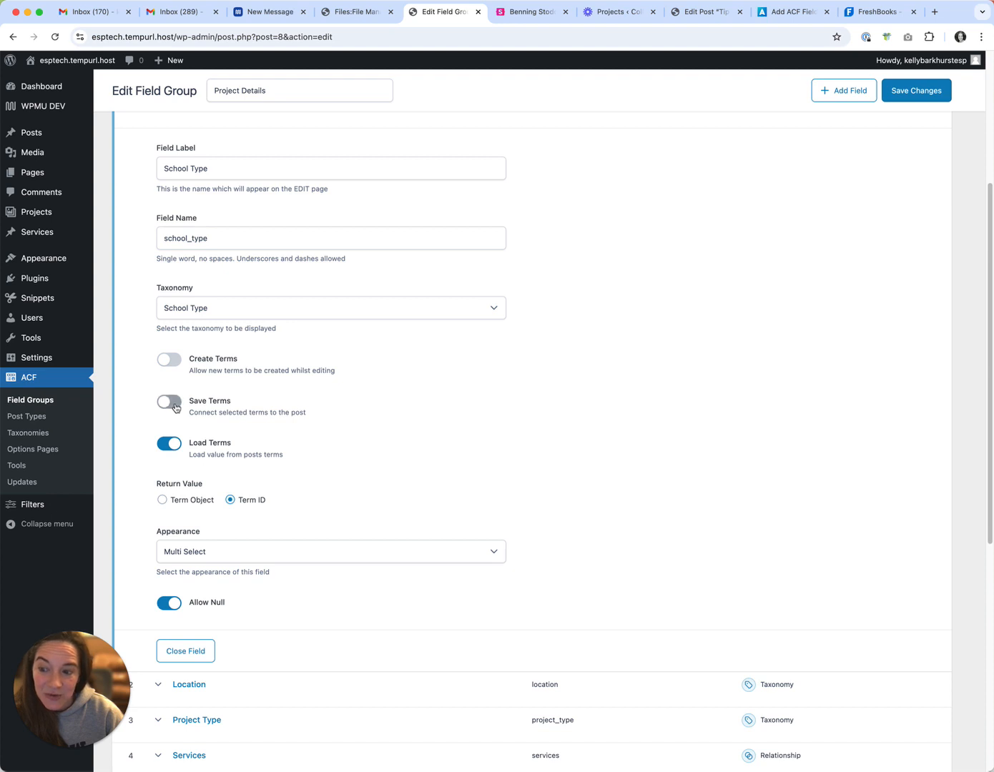
pyautogui.click(169, 400)
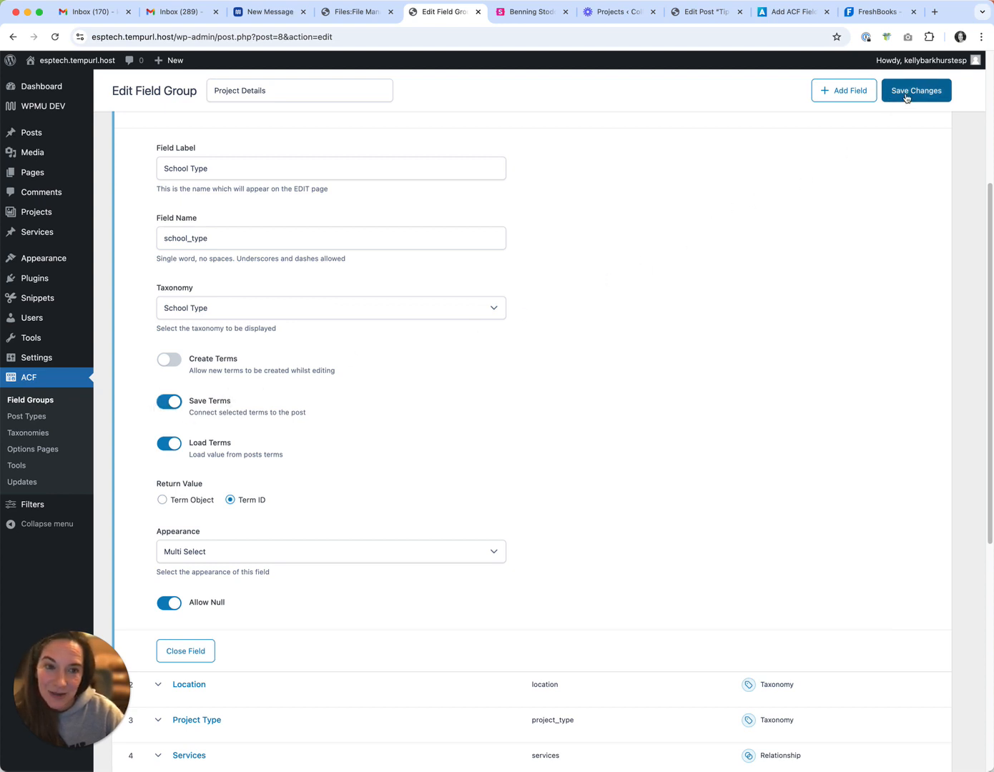
pyautogui.click(915, 91)
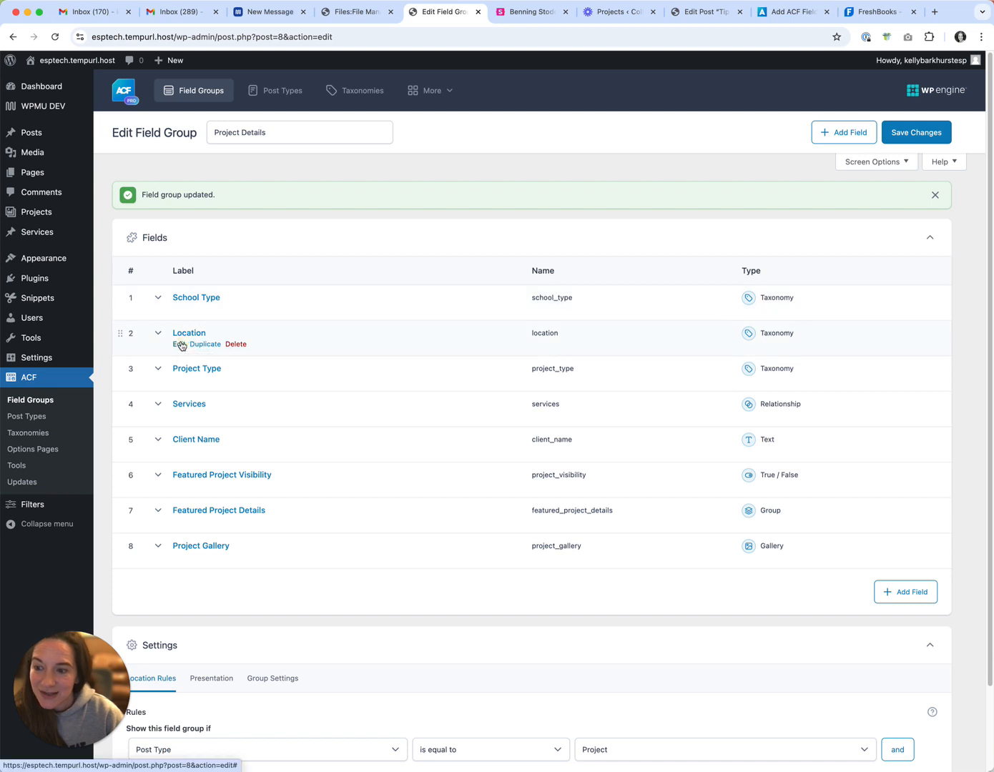
pyautogui.click(189, 332)
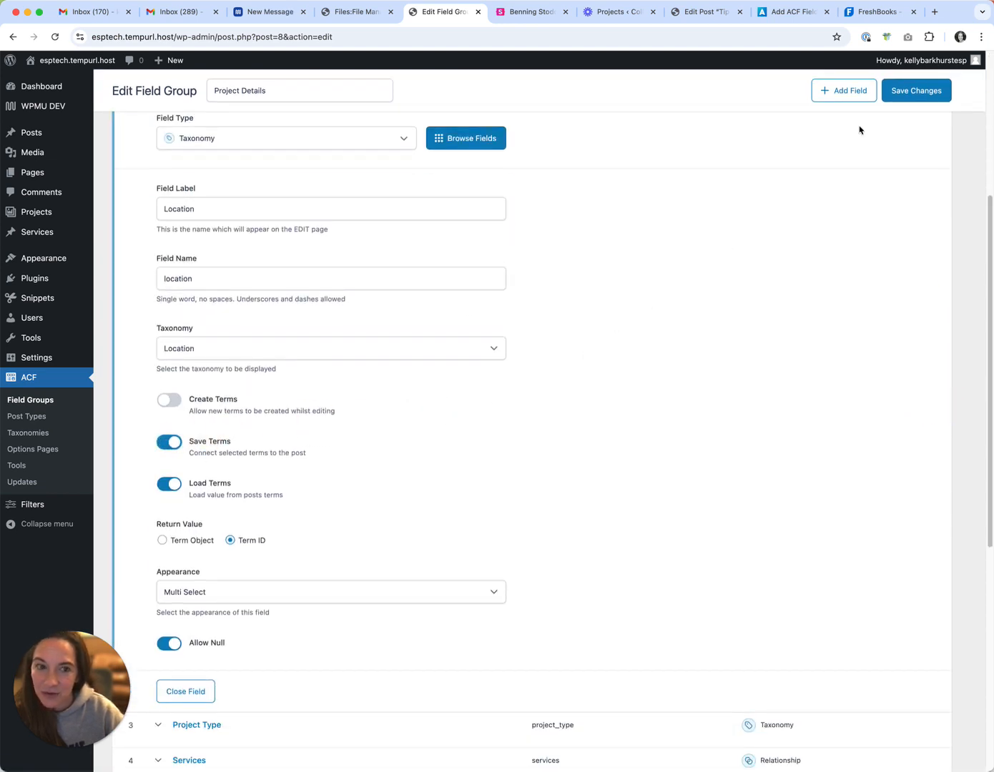
pyautogui.click(915, 90)
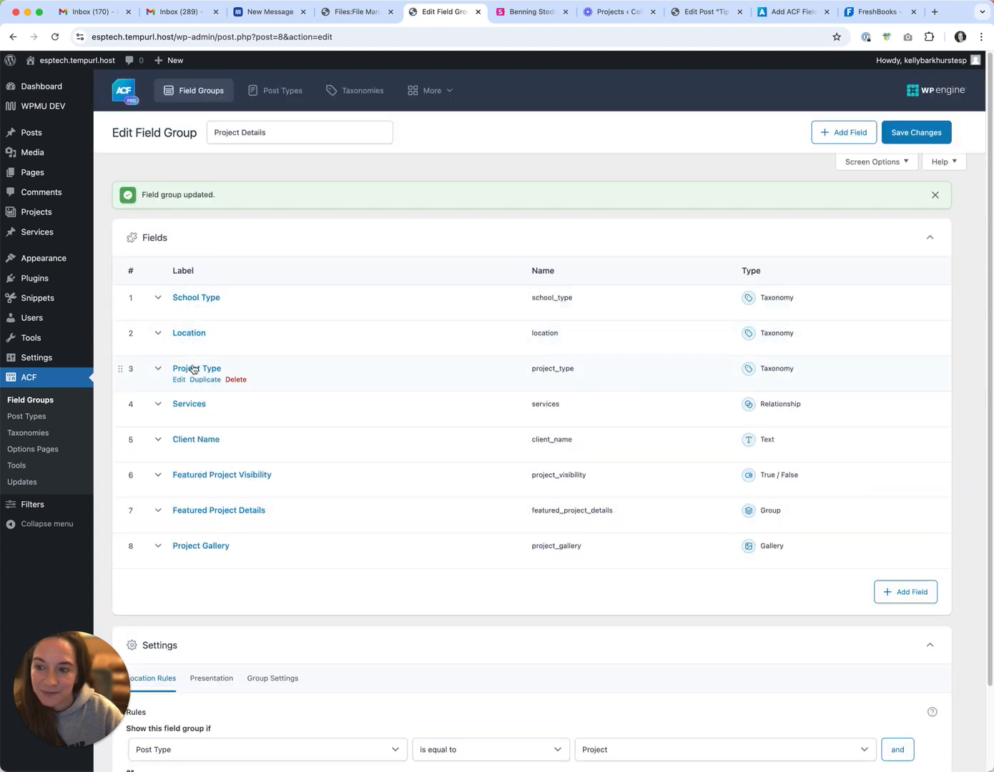
pyautogui.click(198, 369)
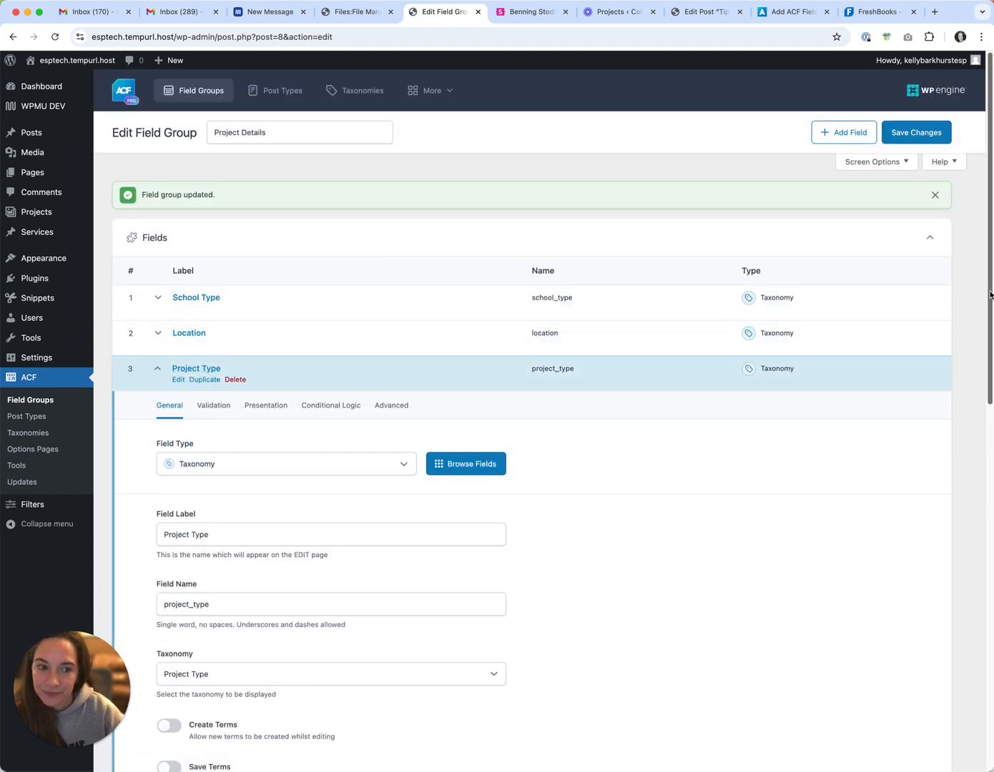
pyautogui.scroll(-3)
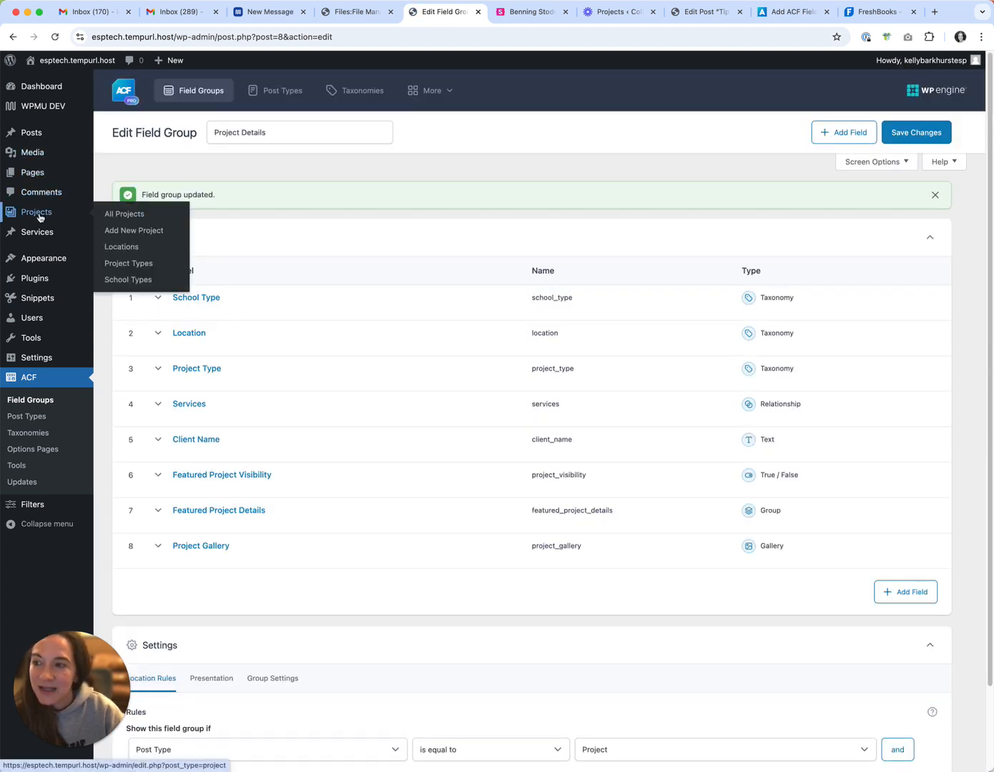
# Re-edit Test Project, choose Elementary School as school type, and update it.
pyautogui.click(124, 214)
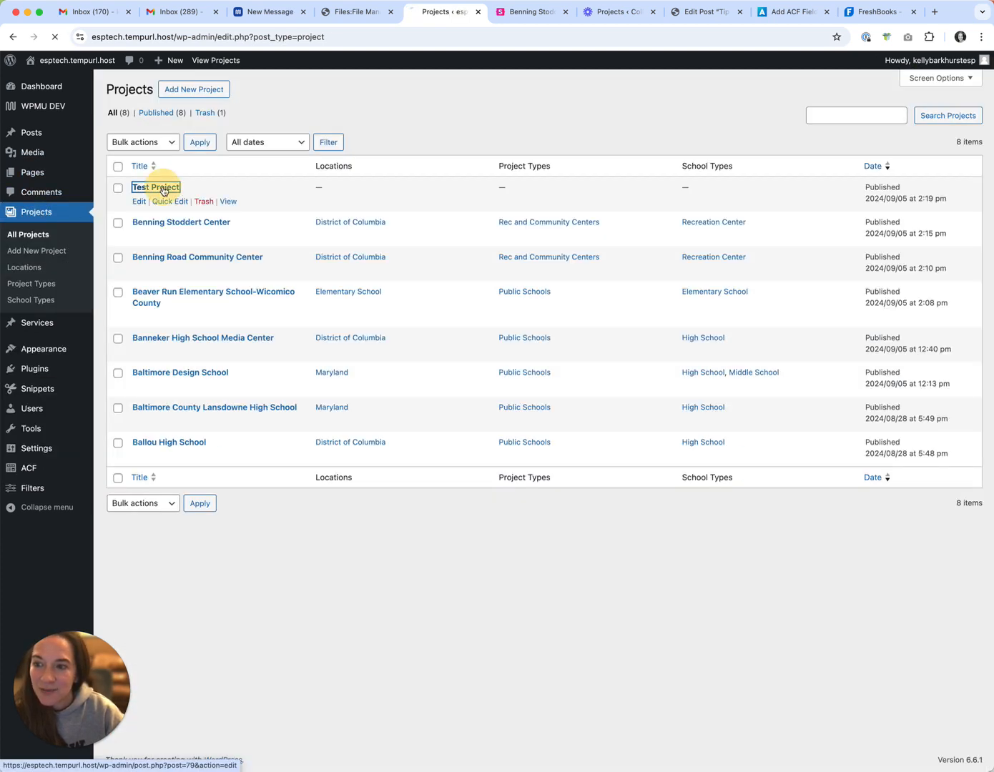
pyautogui.click(155, 188)
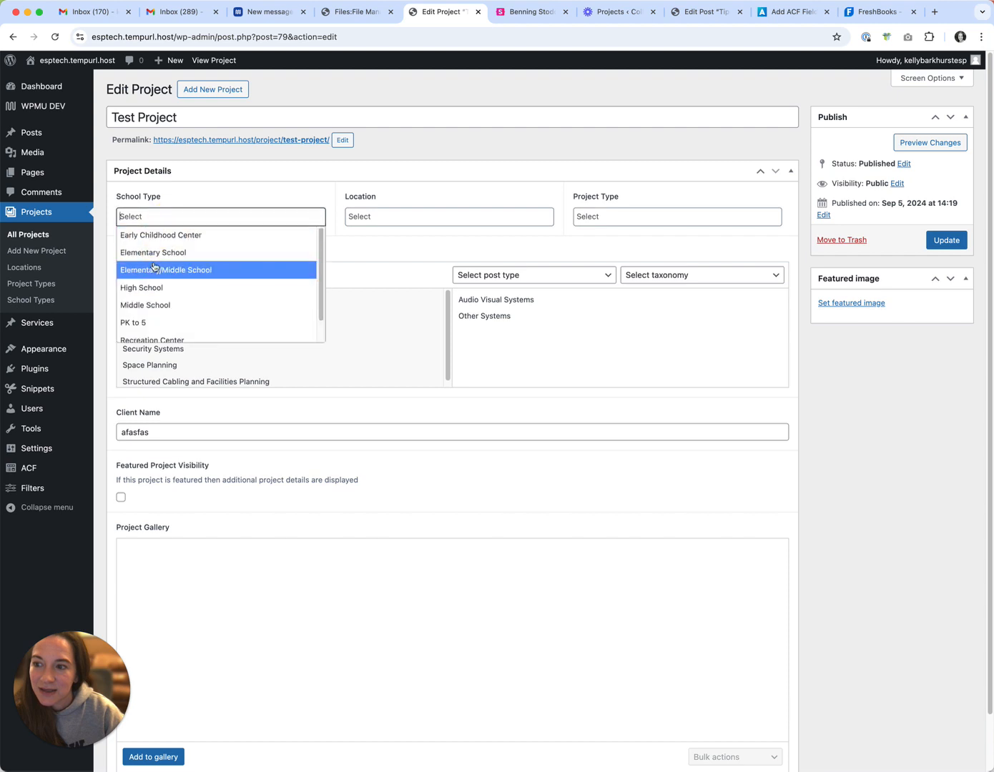
pyautogui.click(152, 252)
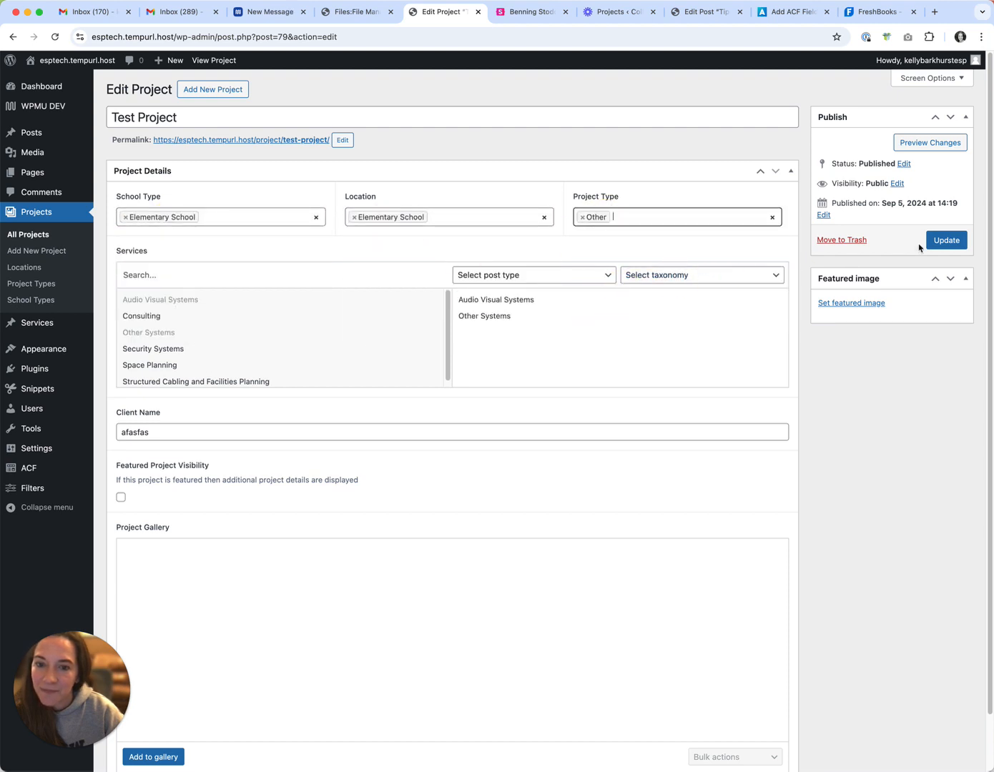
pyautogui.click(947, 240)
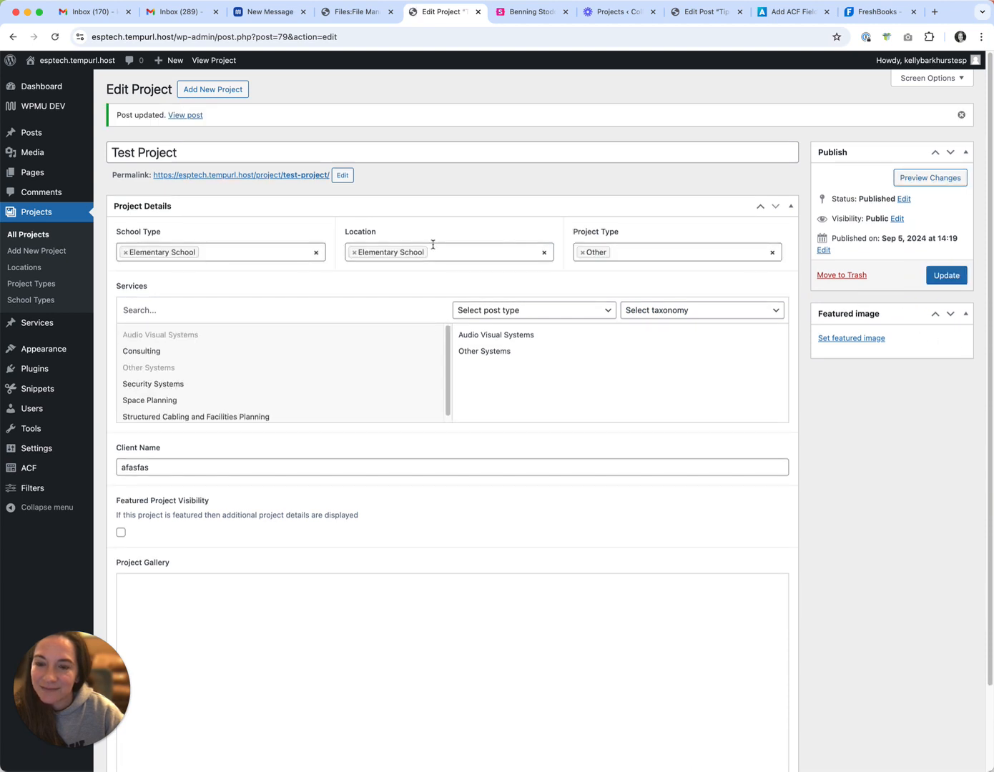
pyautogui.moveTo(682, 284)
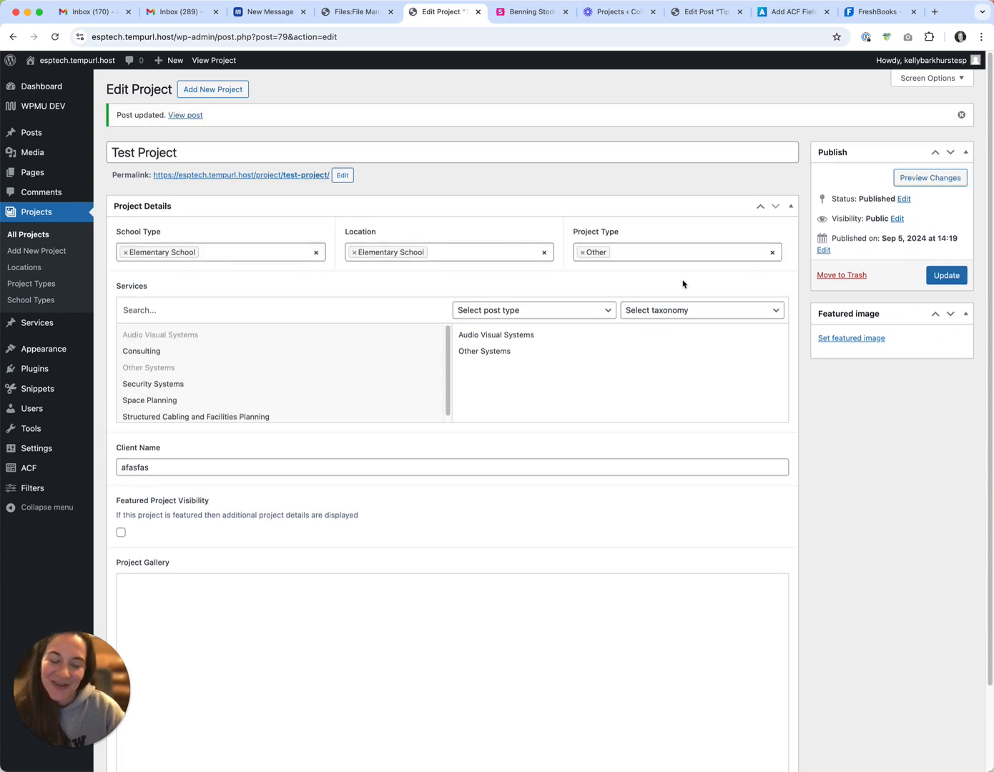